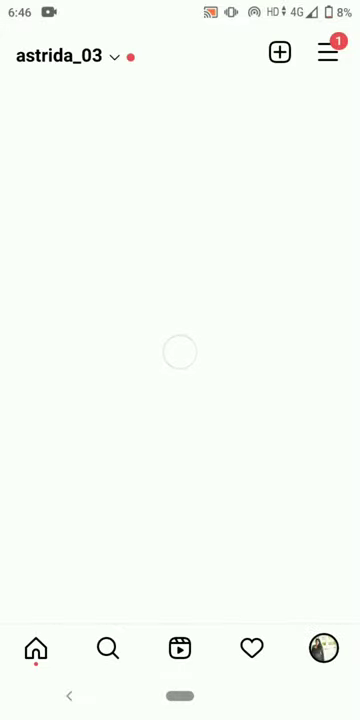
Bring up Instagram's Create menu from the profile's + button
left_click(280, 52)
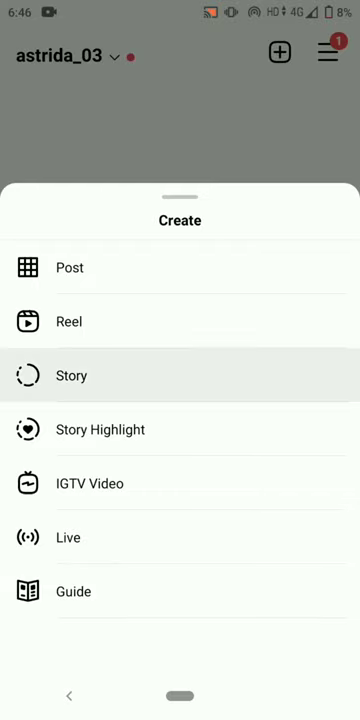
Start a new story on a blank canvas without taking a photo
left_click(72, 376)
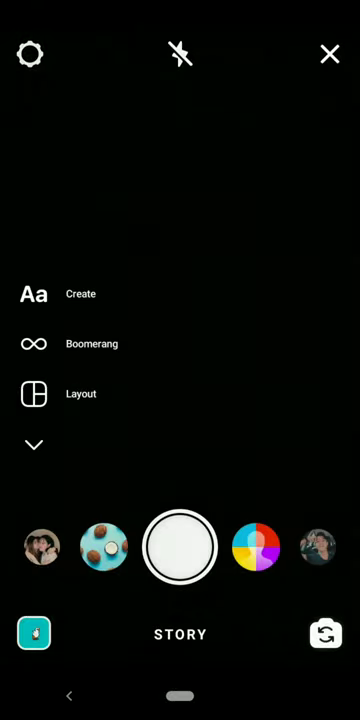
left_click(180, 548)
type("bright")
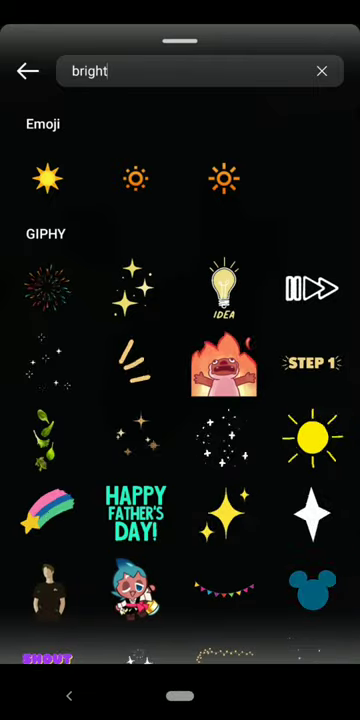
Scroll the 'bright' sticker results to reach and add the Great News sticker
scroll("down", 3)
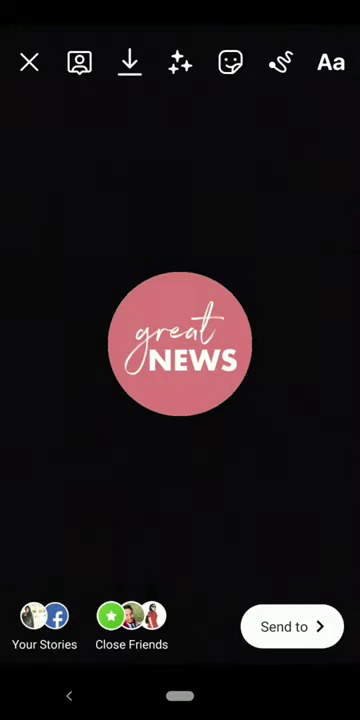
Switch the story background to a plain colour and reopen the 'bright' sticker search
left_click(180, 344)
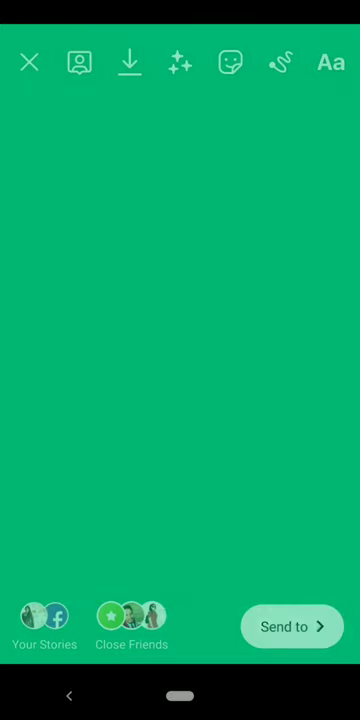
left_click(232, 62)
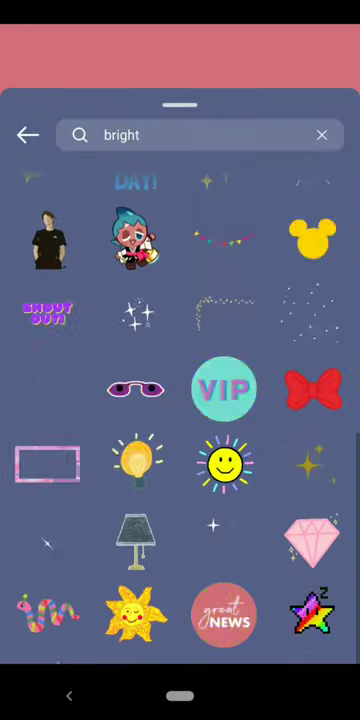